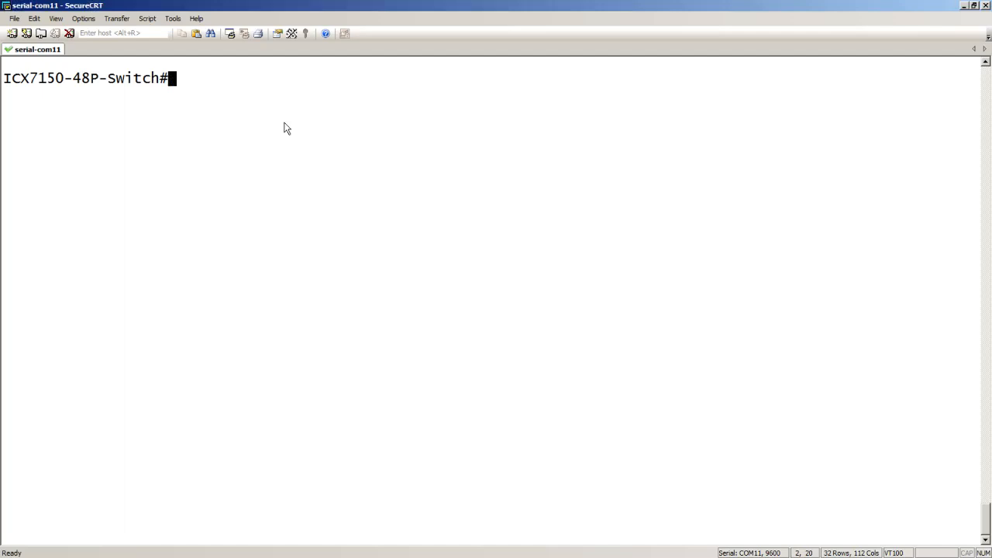
Run 'show ver' to display firmware 08.0.60 and ICX7150-48-POE hardware details.
{"action": "type", "text": "show"}
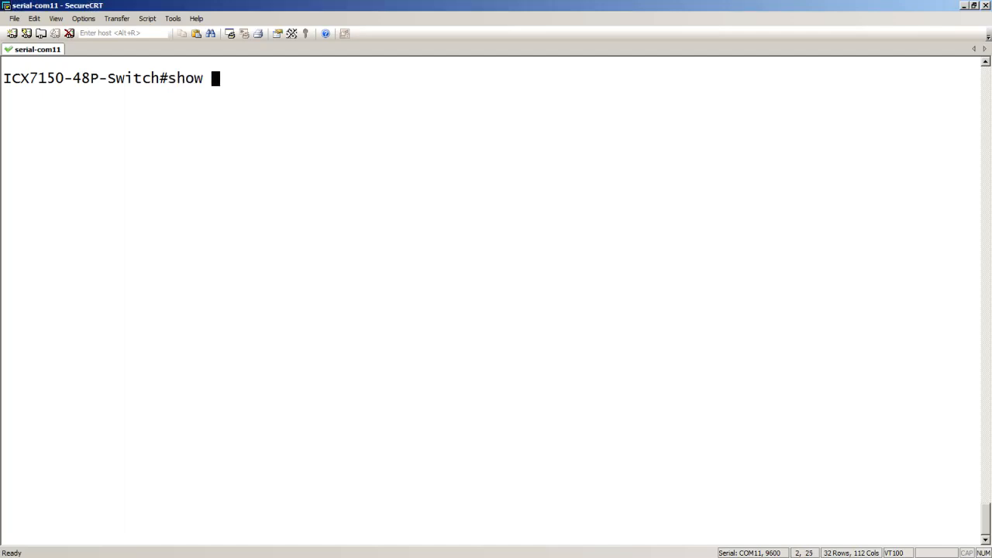
{"action": "type", "text": "ver"}
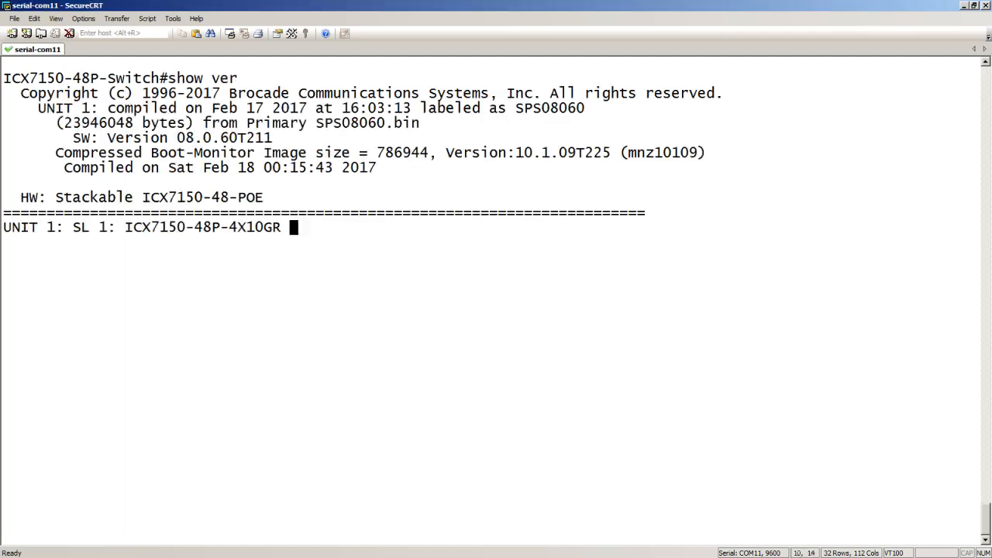
{"action": "key", "text": "Return"}
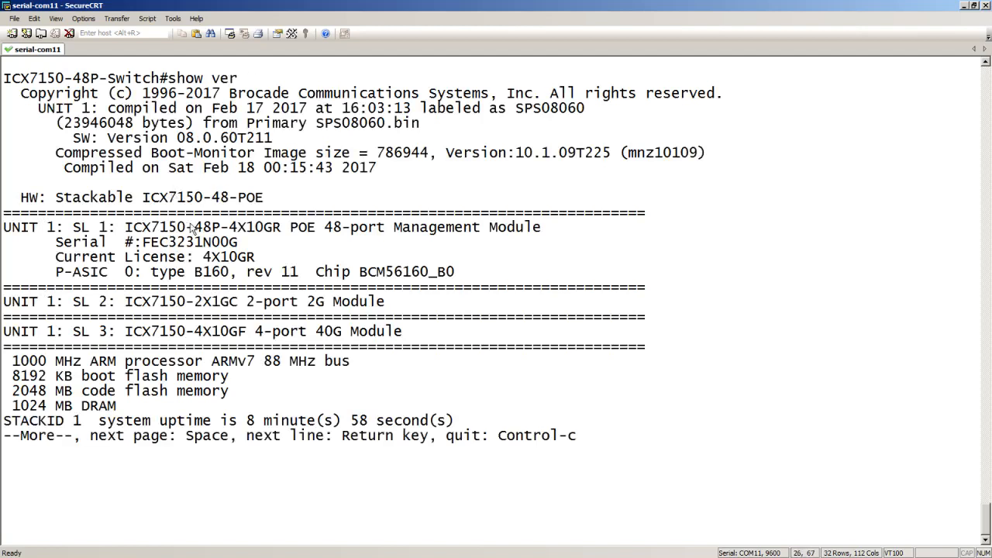
{"action": "mouse_move", "coordinate": [256, 236]}
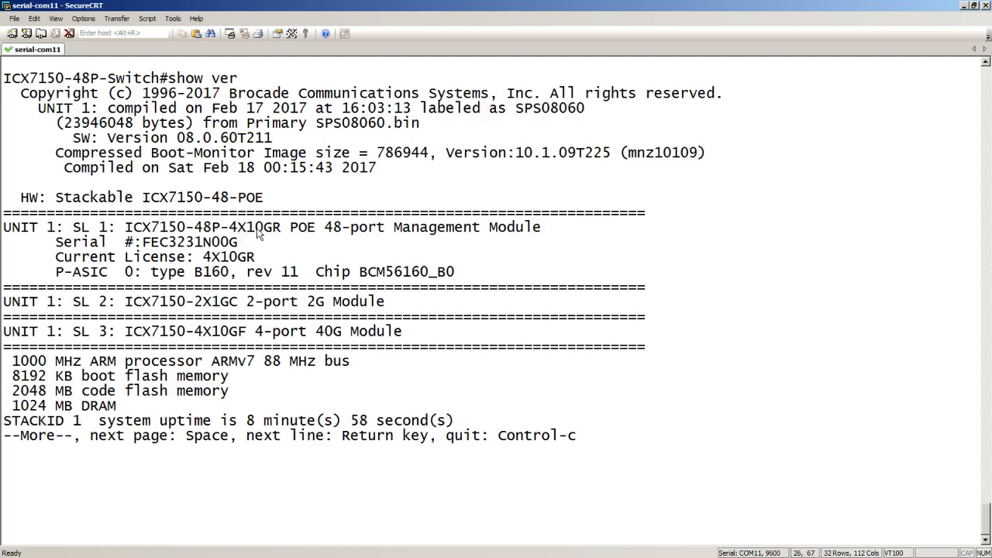
{"action": "mouse_move", "coordinate": [272, 217]}
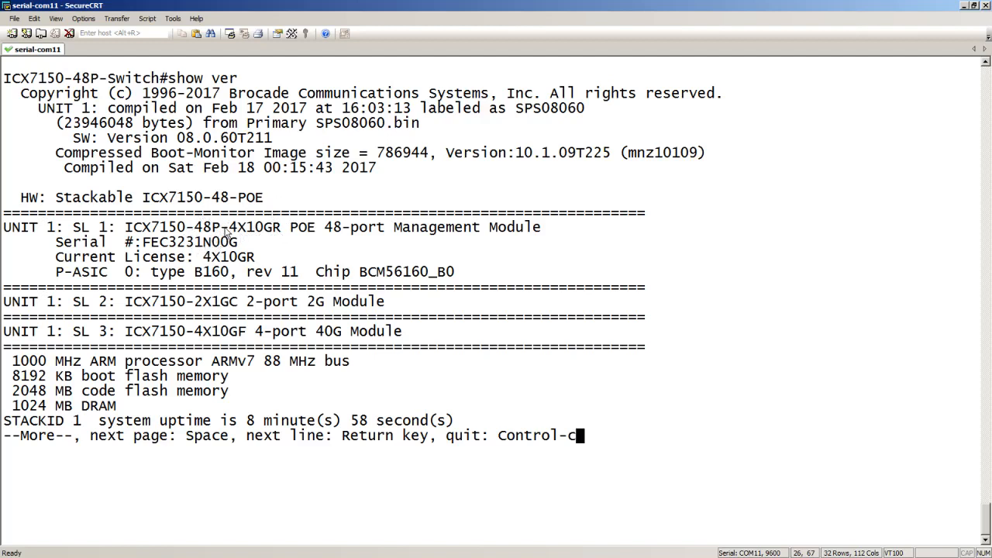
{"action": "mouse_move", "coordinate": [193, 245]}
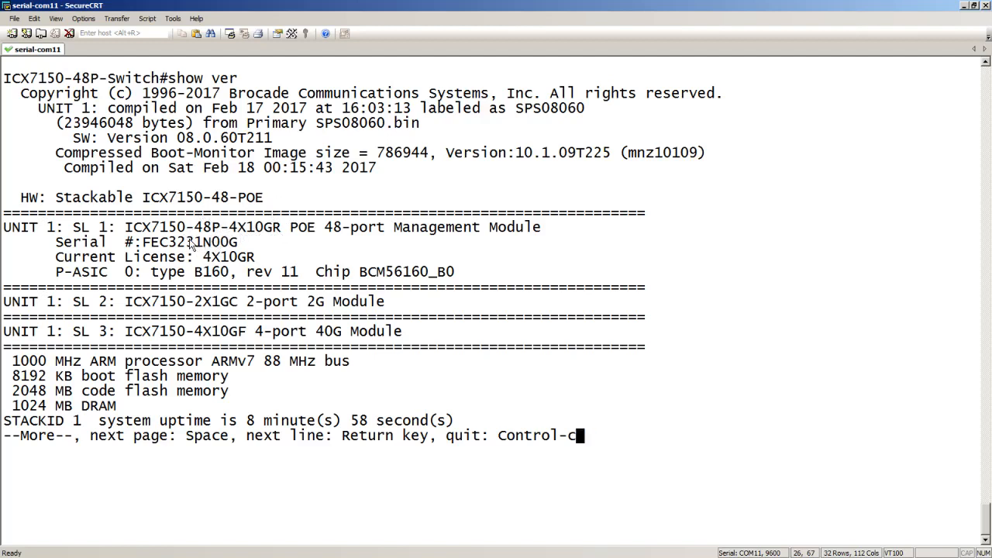
Run 'show chassis' and 'show inline power', highlighting the 370000 mWatts total capacity.
{"action": "key", "text": "ctrl+c"}
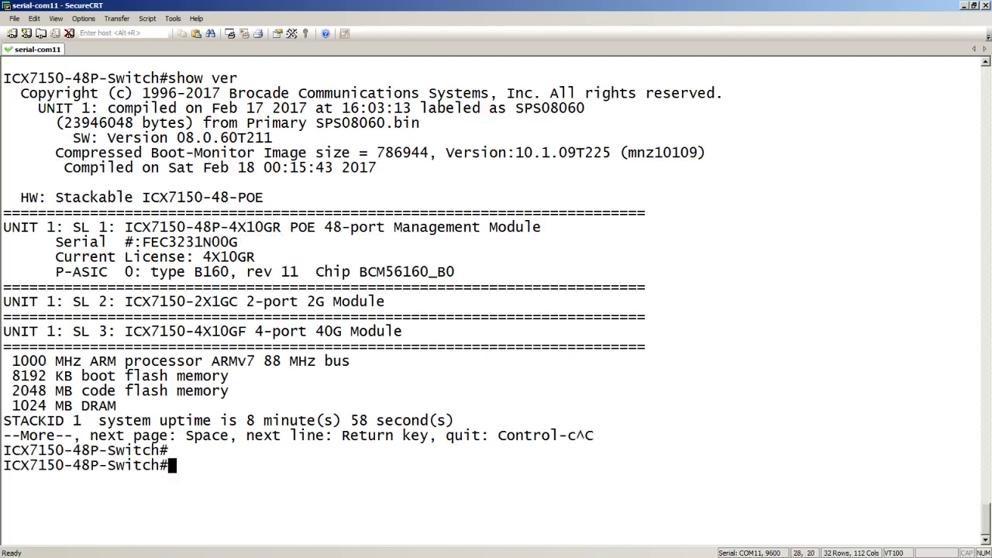
{"action": "type", "text": "show"}
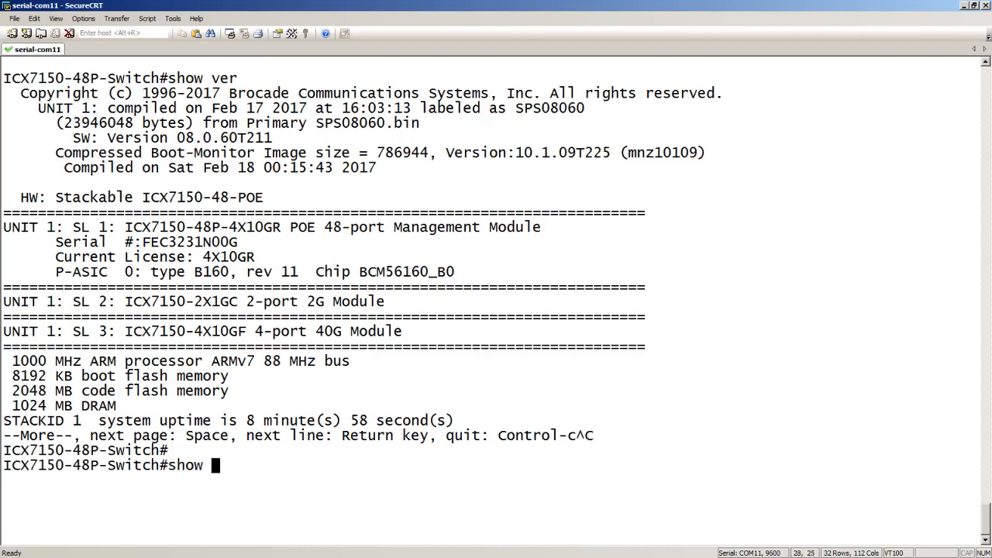
{"action": "type", "text": "chassis"}
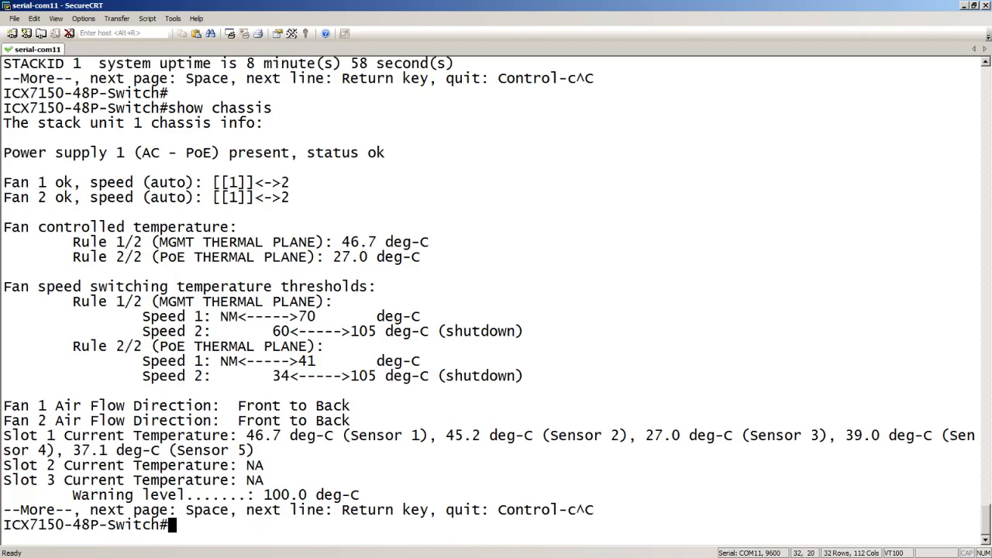
{"action": "type", "text": "show inline power"}
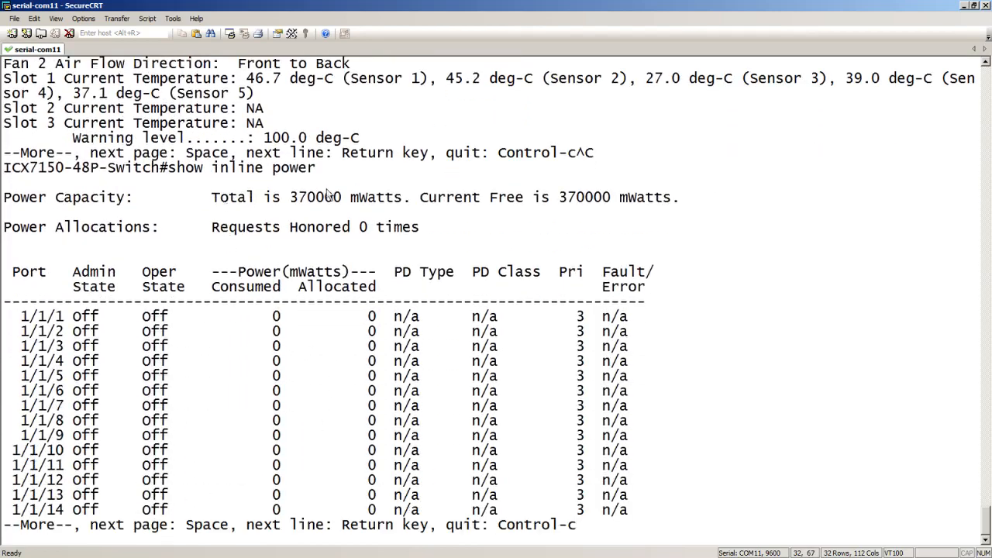
{"action": "left_click_drag", "start_coordinate": [211, 197], "coordinate": [411, 196]}
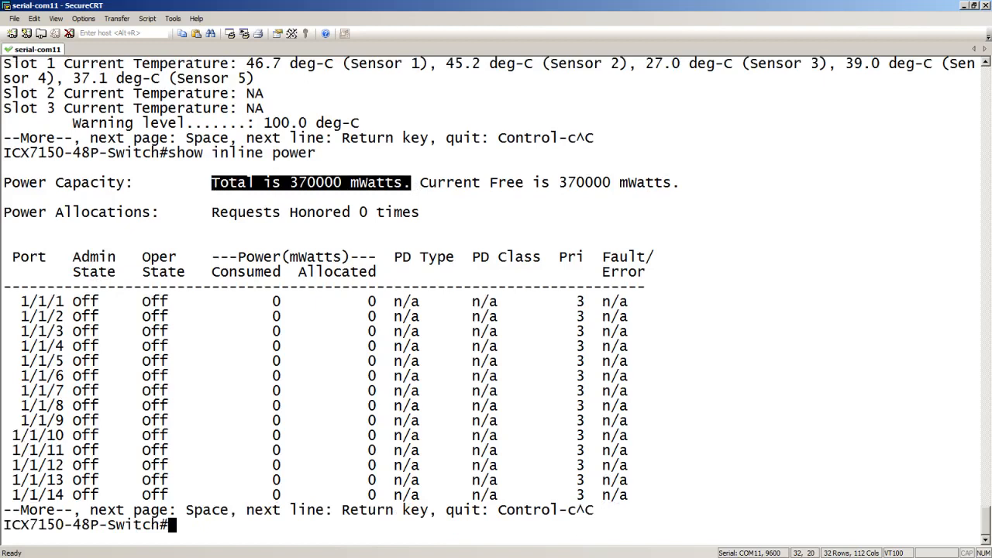
Enter config mode and run 'chassis fanless-mode-enable 1', capping PoE at 150000 mW.
{"action": "type", "text": "config t"}
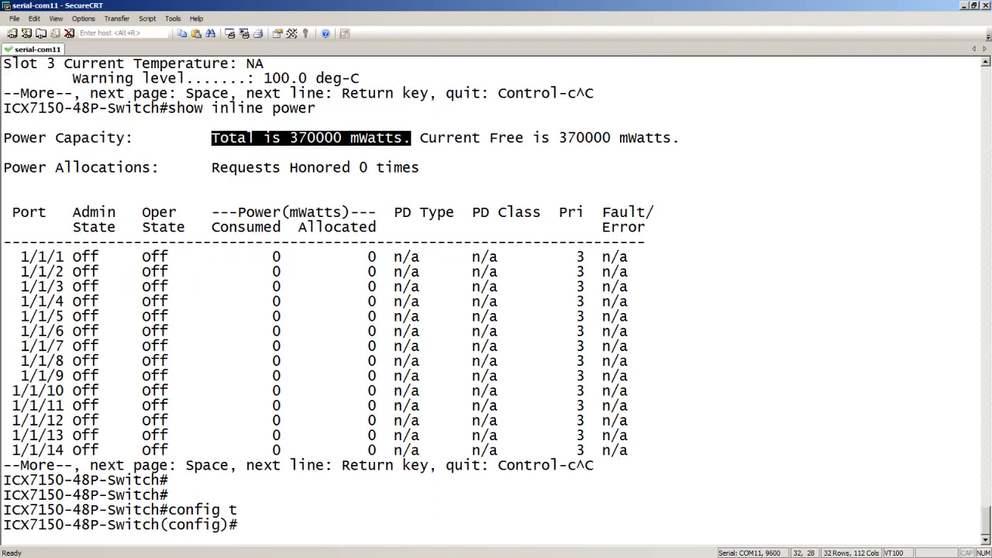
{"action": "type", "text": "chassis"}
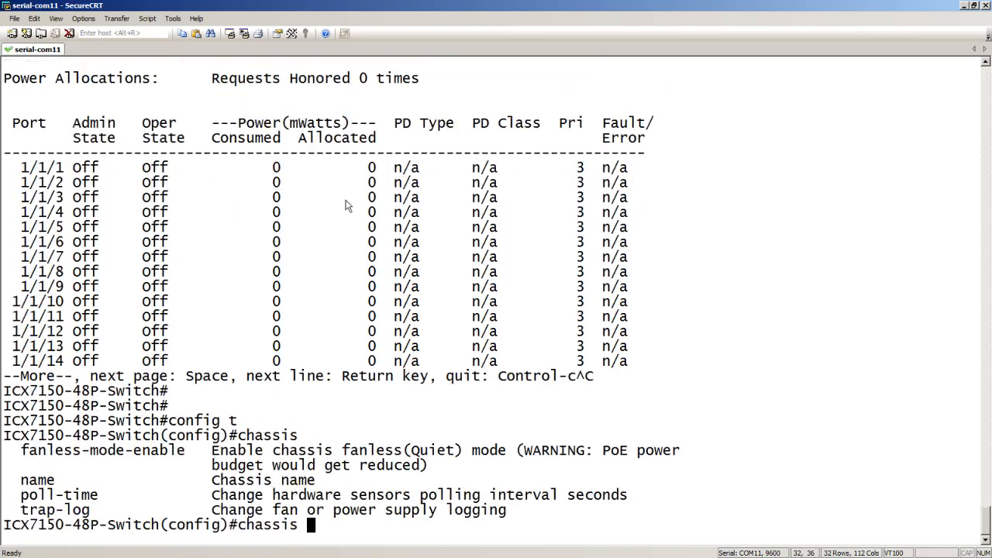
{"action": "mouse_move", "coordinate": [148, 457]}
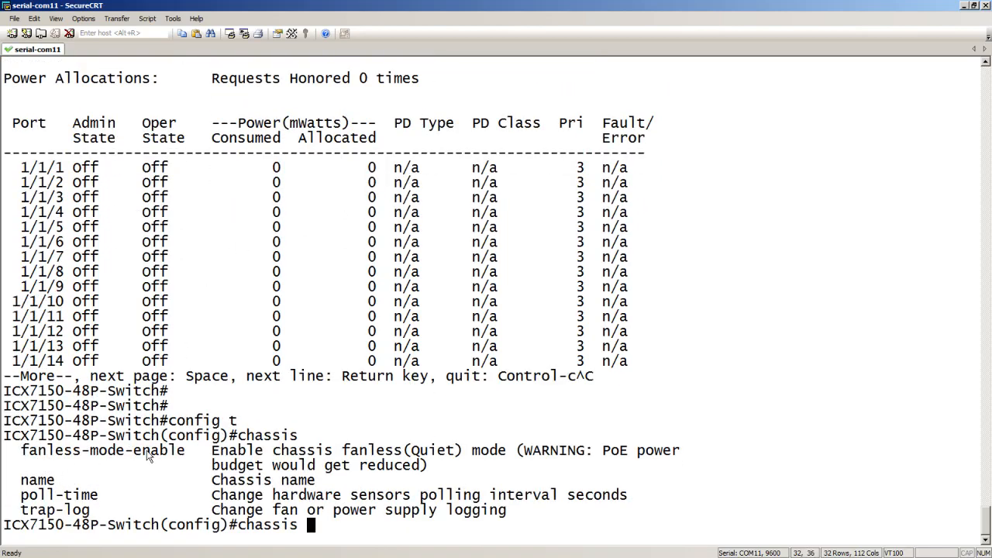
{"action": "type", "text": "fanless-mode-enable"}
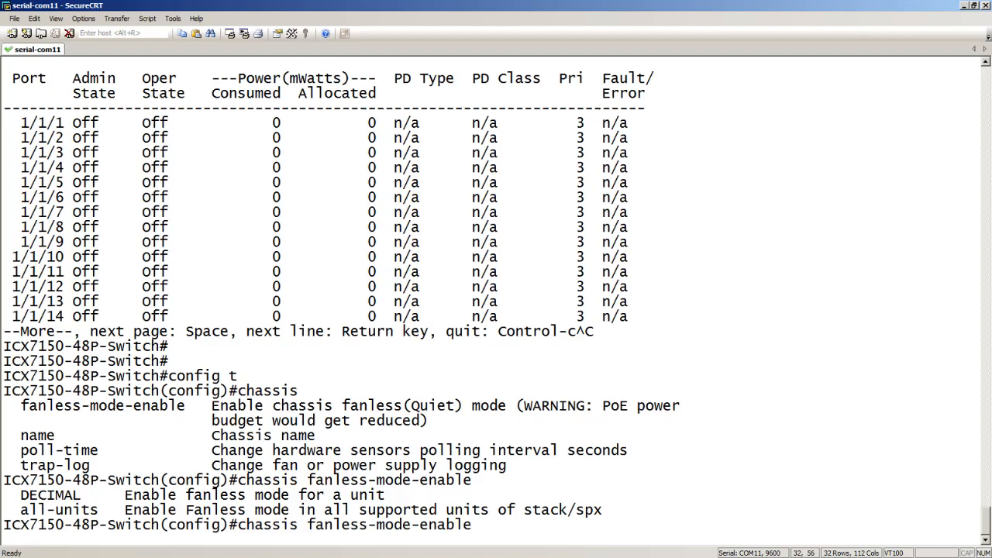
{"action": "type", "text": "1"}
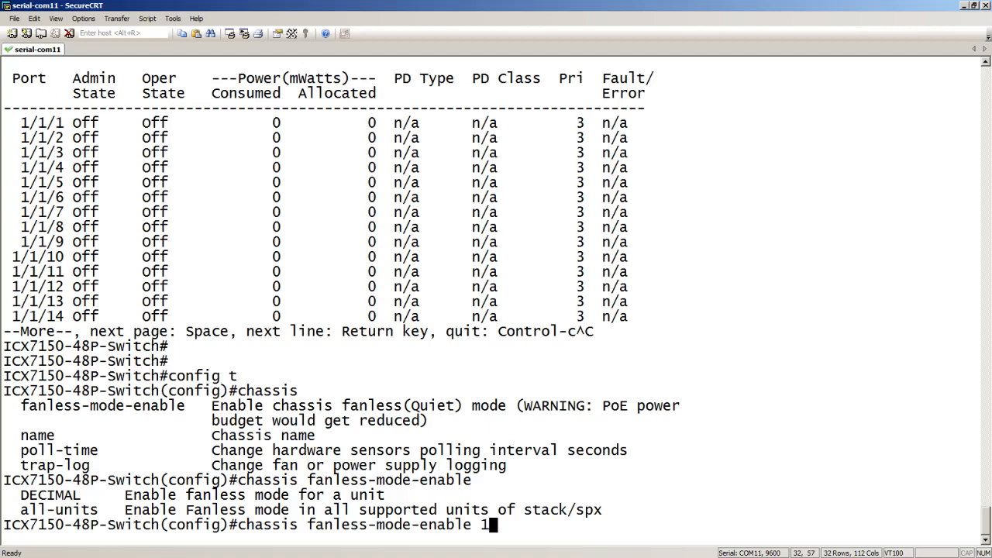
{"action": "key", "text": "Return"}
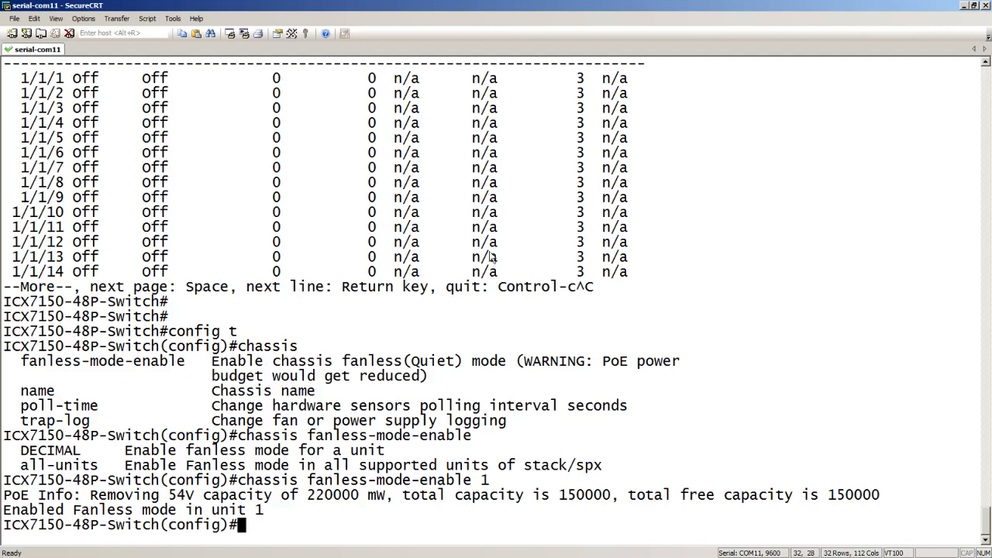
{"action": "mouse_move", "coordinate": [285, 514]}
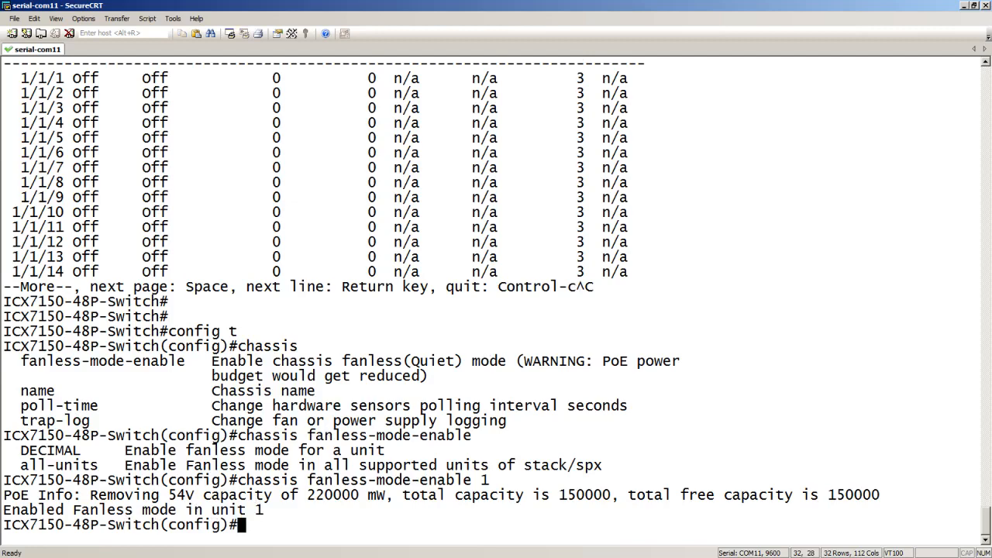
Run 'show chassis' to confirm both fans report fanless mode enabled.
{"action": "type", "text": "show"}
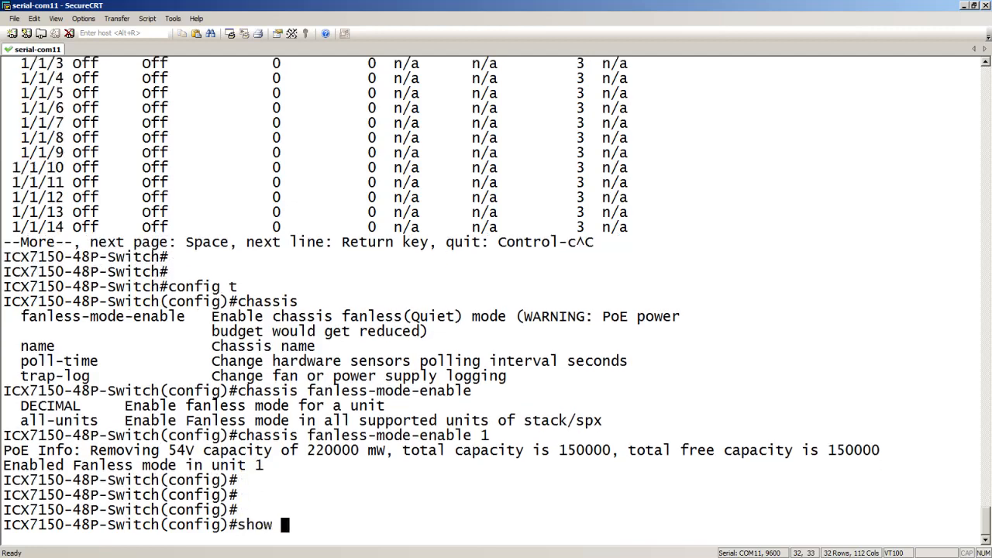
{"action": "type", "text": "chassis"}
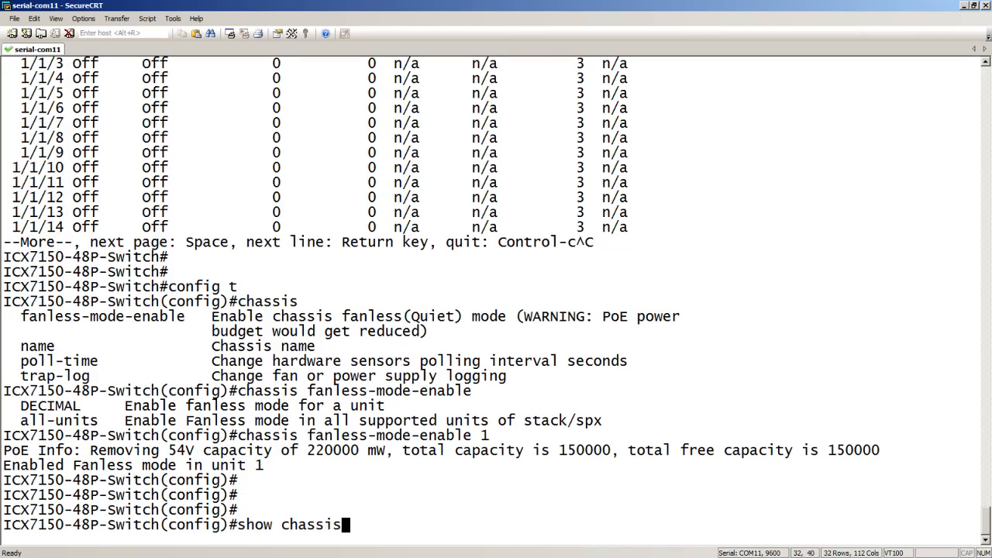
{"action": "key", "text": "Return"}
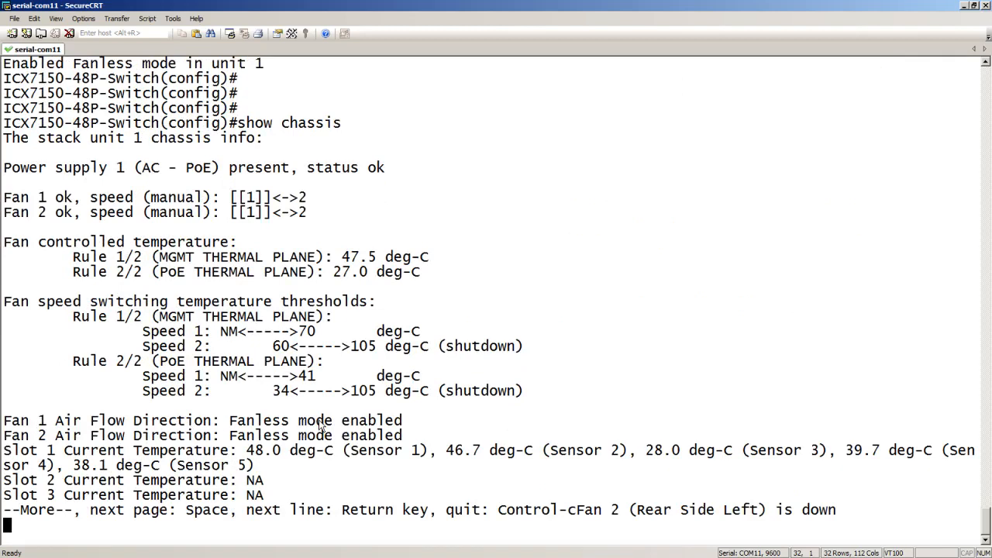
{"action": "mouse_move", "coordinate": [213, 415]}
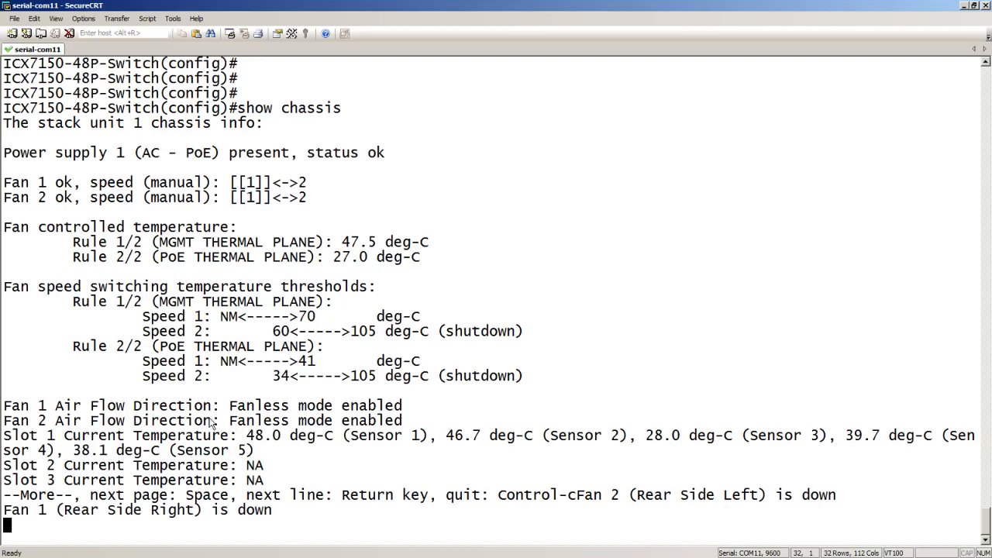
{"action": "mouse_move", "coordinate": [175, 513]}
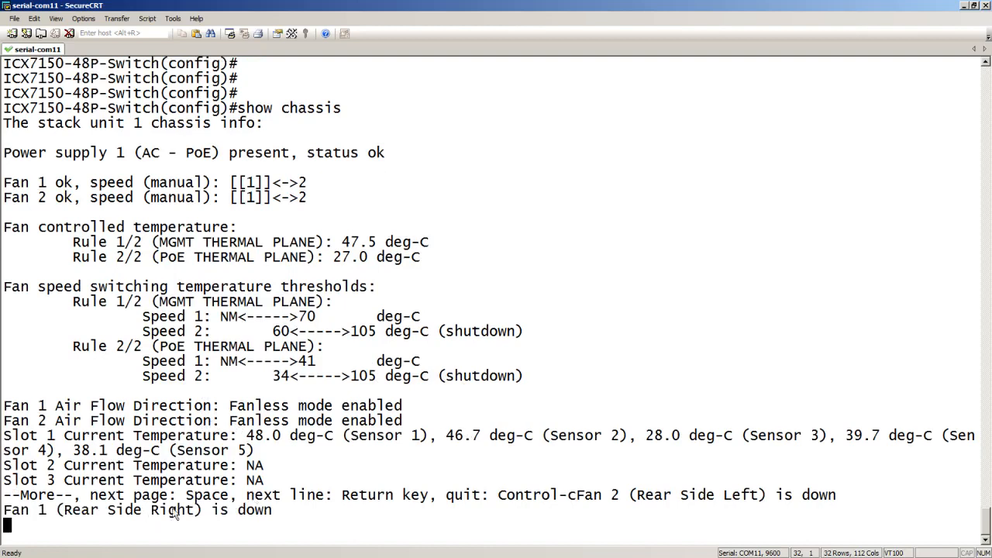
{"action": "mouse_move", "coordinate": [249, 515]}
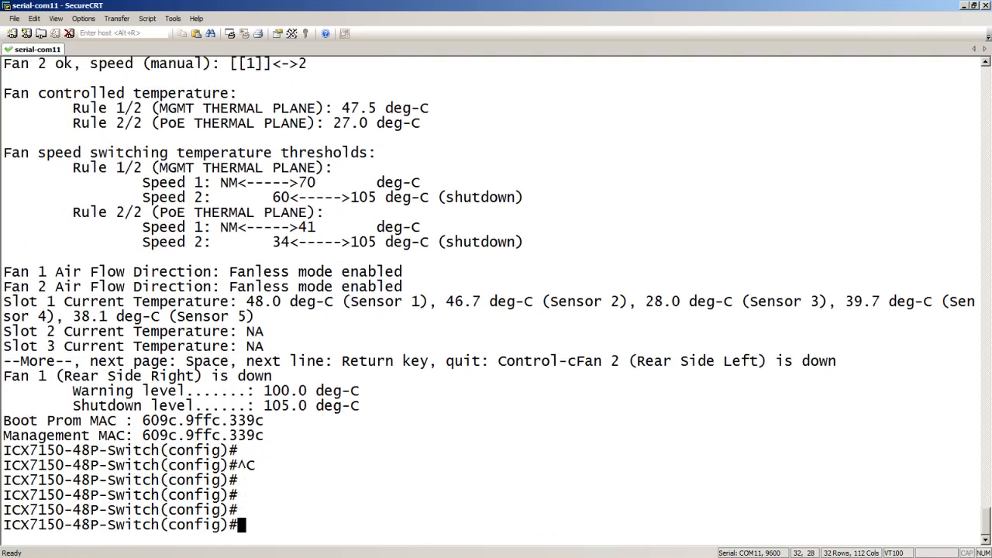
Run 'show inline power' to see 150000 mWatts total capacity with all ports off.
{"action": "type", "text": "show inline power"}
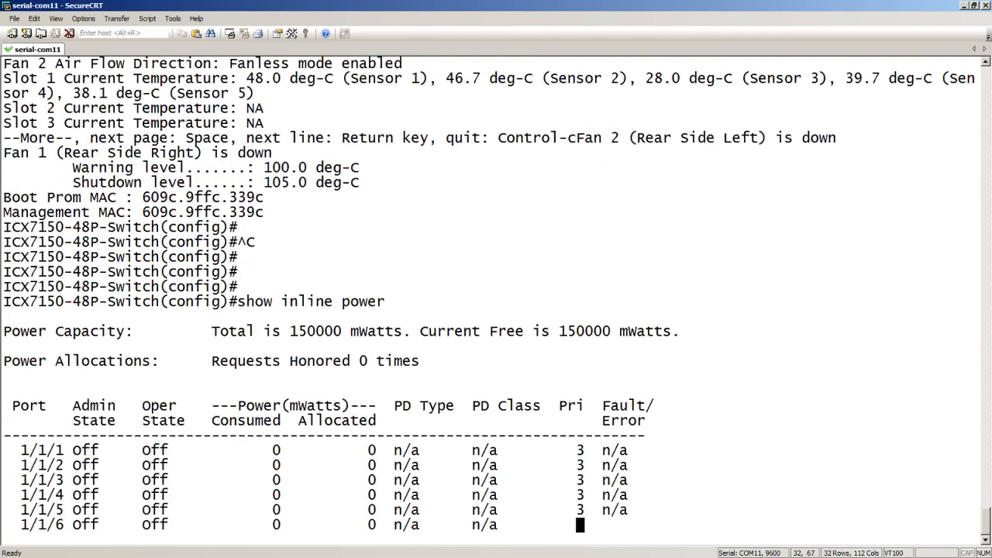
{"action": "key", "text": "space"}
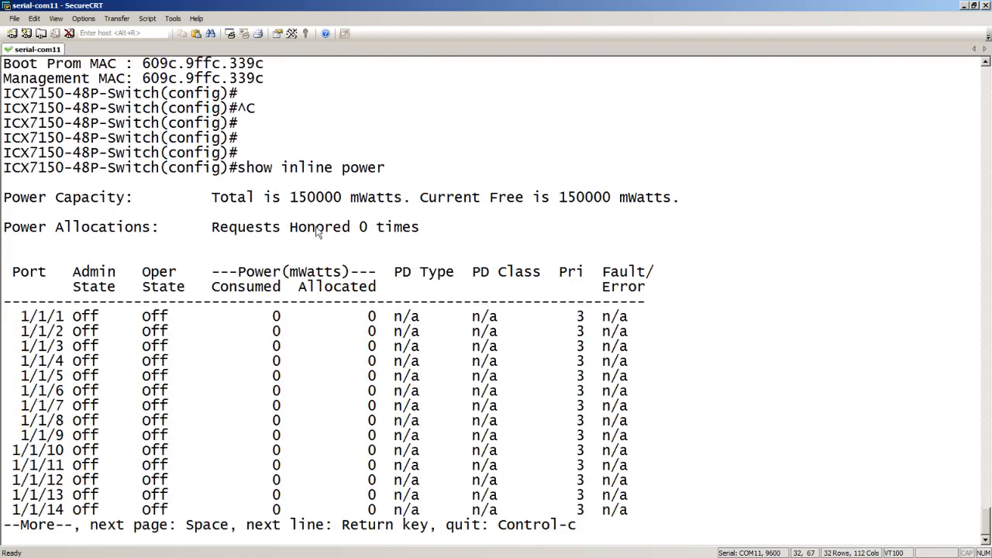
{"action": "mouse_move", "coordinate": [345, 203]}
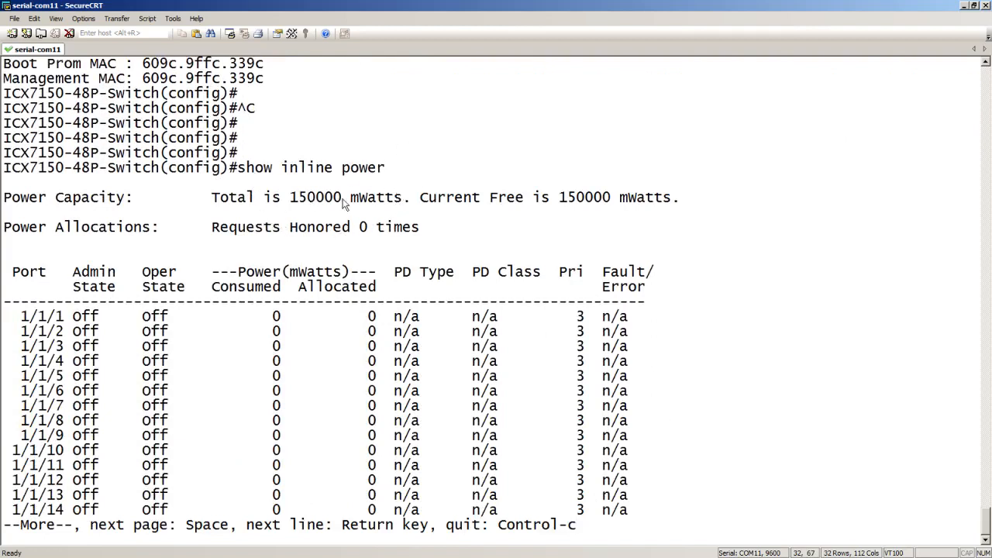
{"action": "mouse_move", "coordinate": [411, 188]}
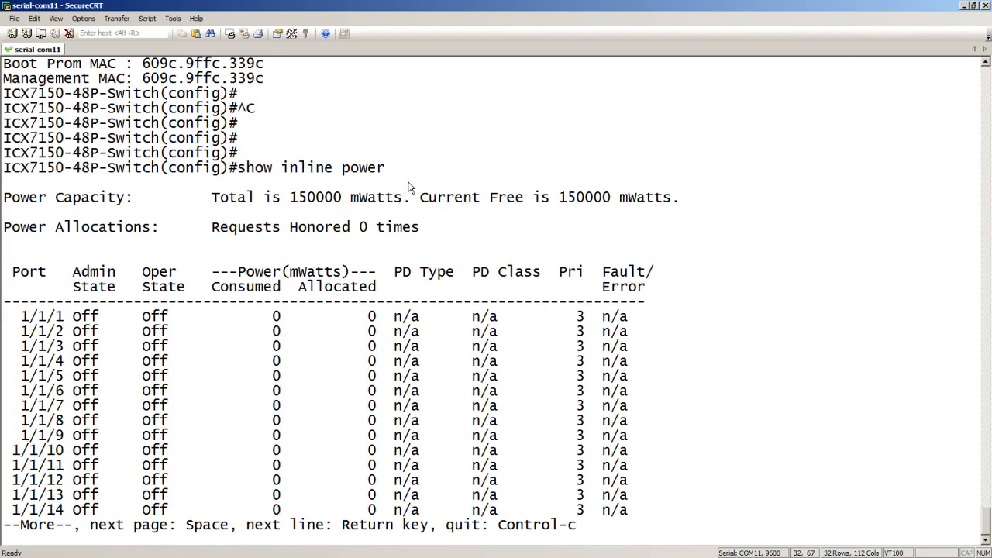
{"action": "mouse_move", "coordinate": [283, 238]}
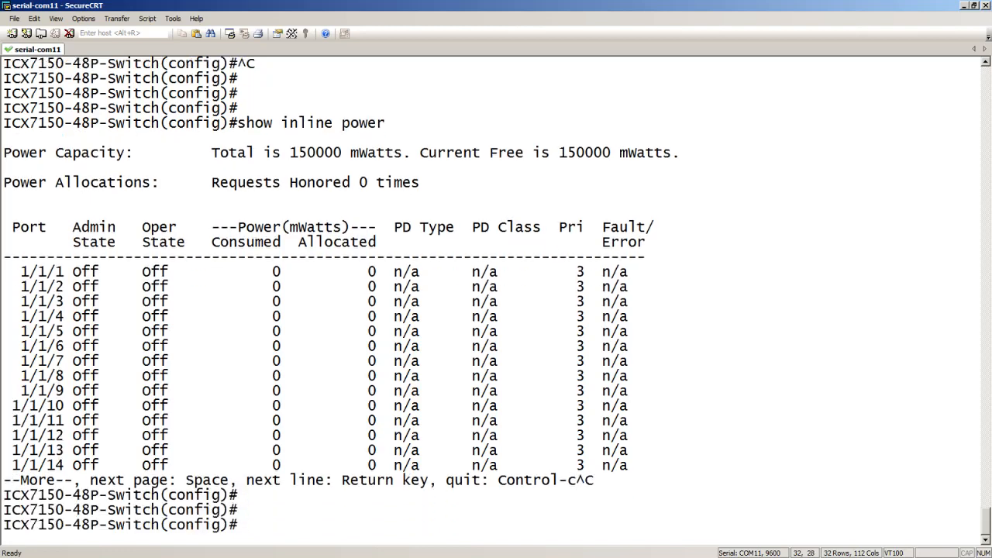
Run 'no chassis fanless 1', restoring 370000 mW PoE capacity and bringing both fans up.
{"action": "type", "text": "no"}
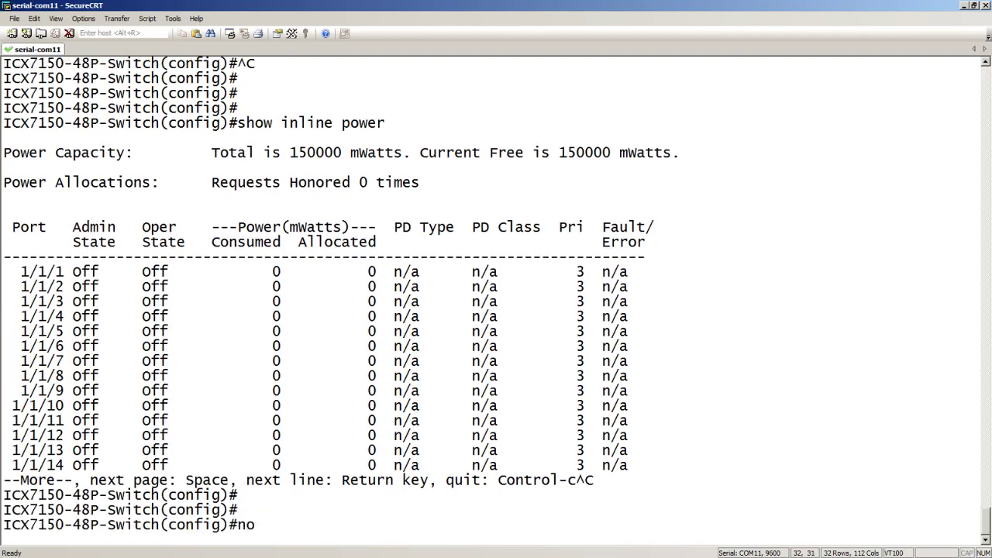
{"action": "type", "text": "chassis"}
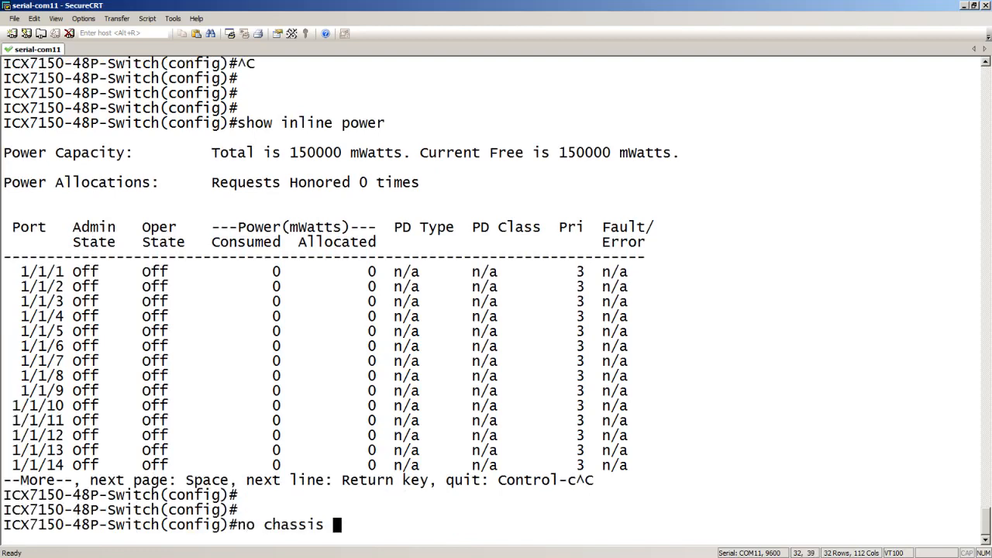
{"action": "type", "text": "fanless 1"}
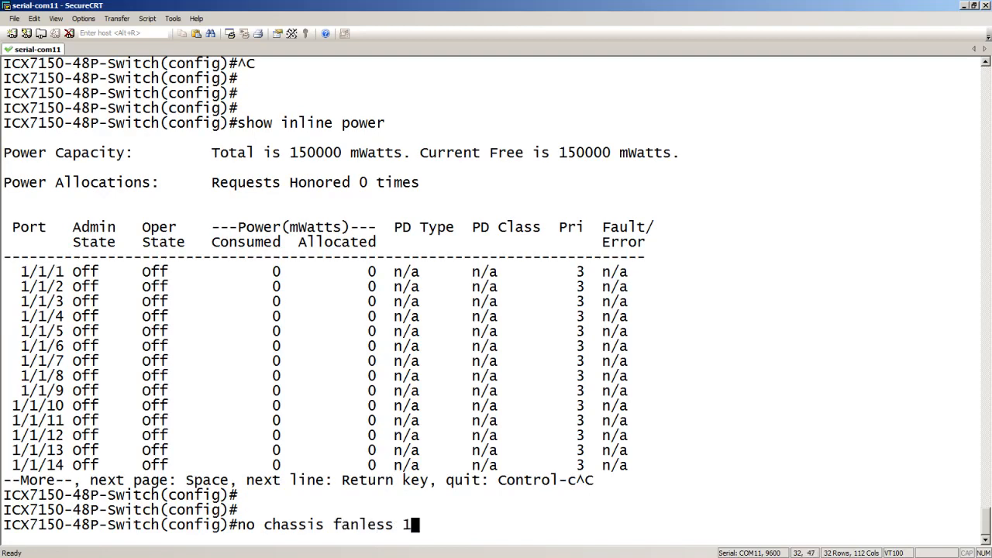
{"action": "key", "text": "Return"}
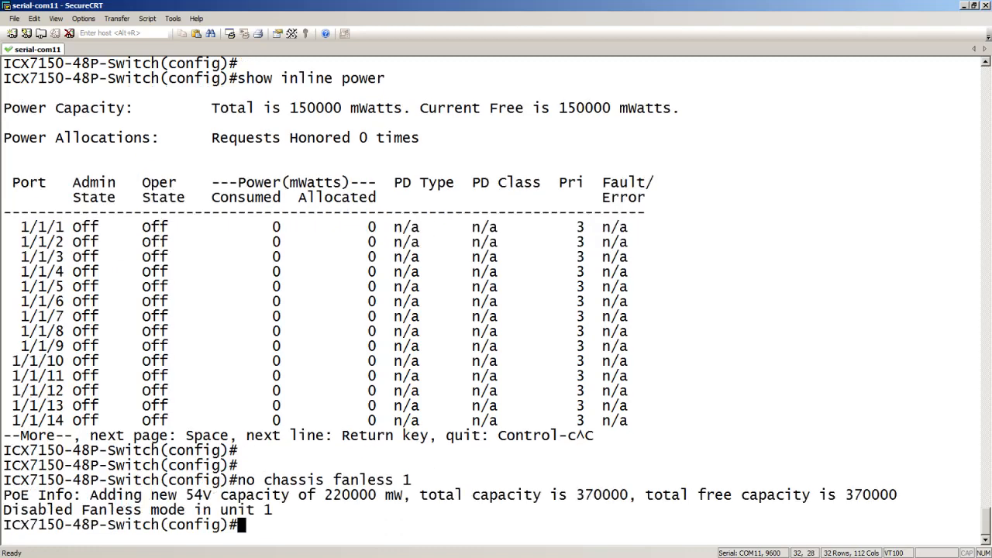
{"action": "mouse_move", "coordinate": [525, 526]}
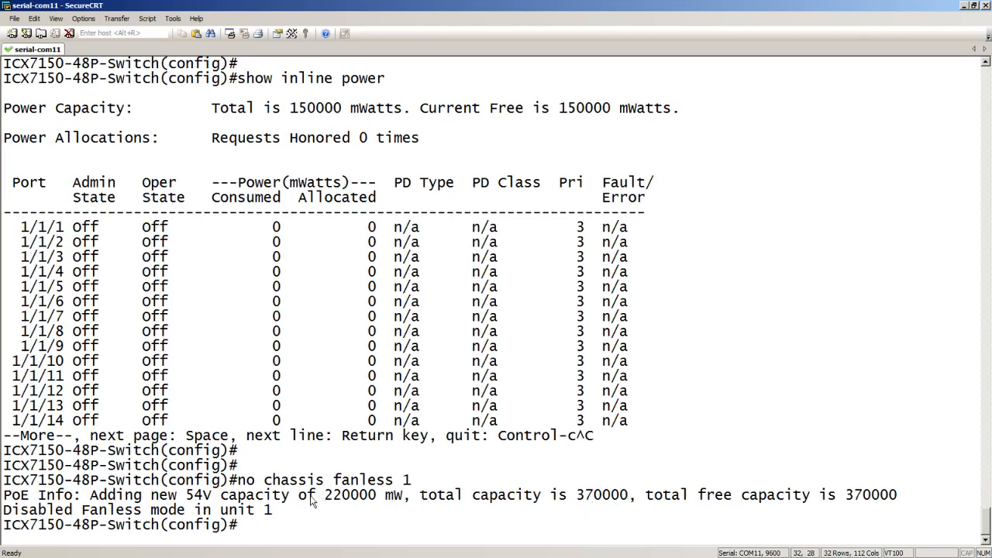
{"action": "mouse_move", "coordinate": [625, 505]}
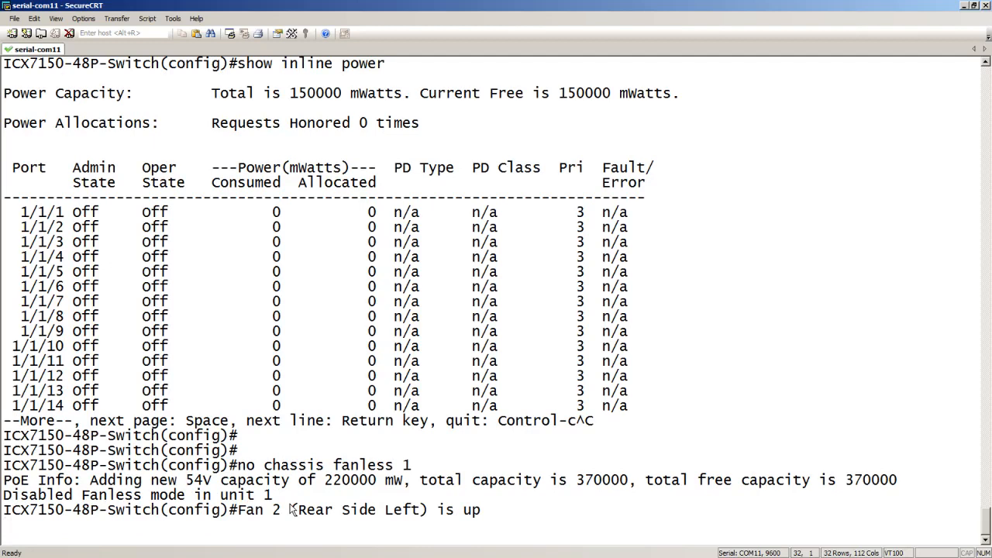
{"action": "scroll", "scroll_direction": "down", "scroll_amount": 3}
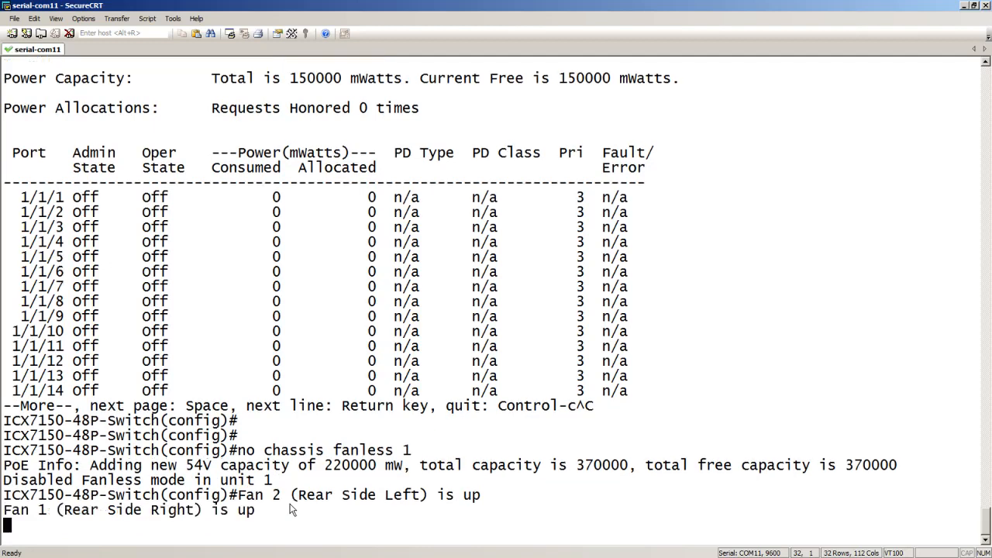